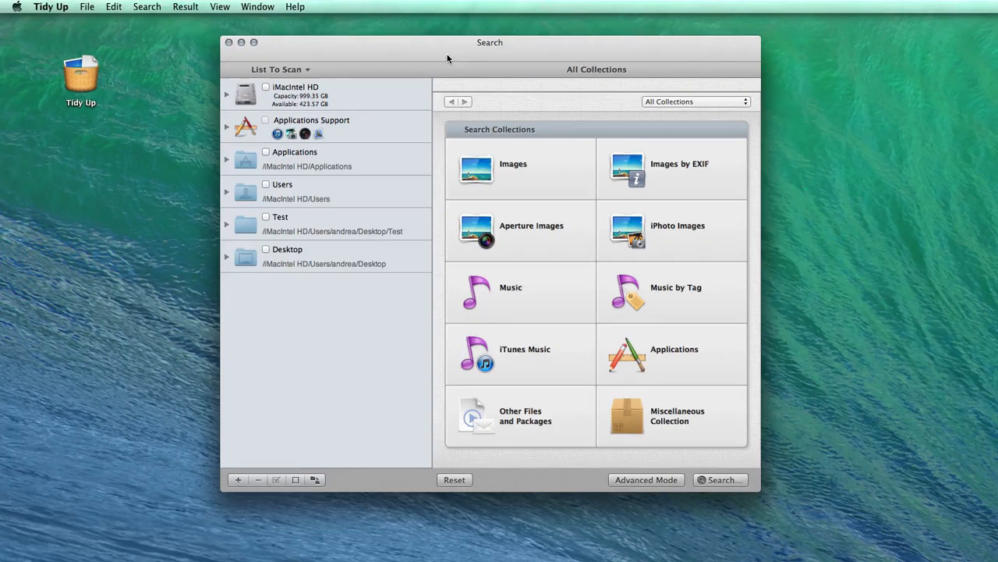
Step: Expand Applications Support to show the iTunes, iPhoto, Aperture and Mail sources
click(227, 127)
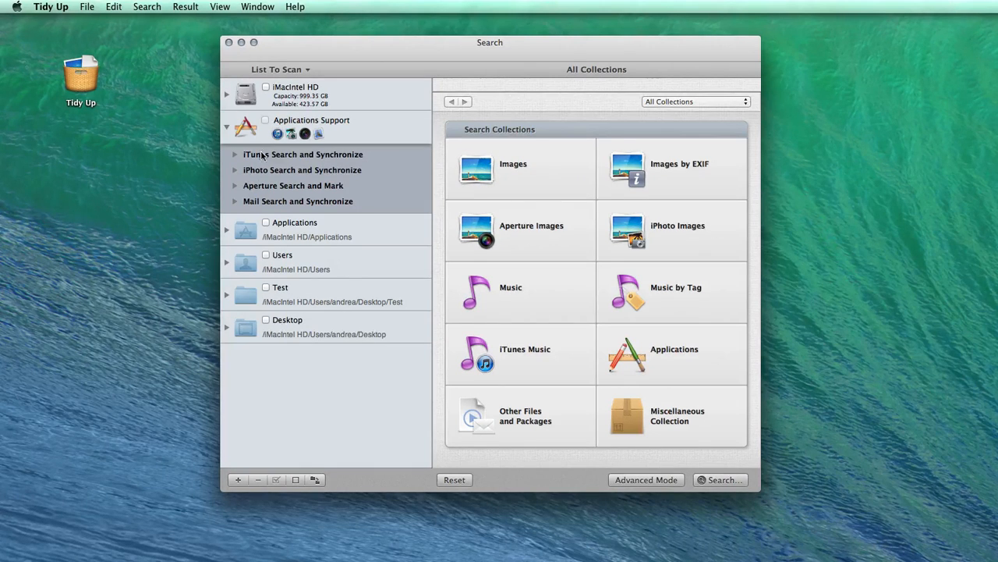
mouse_move(260, 160)
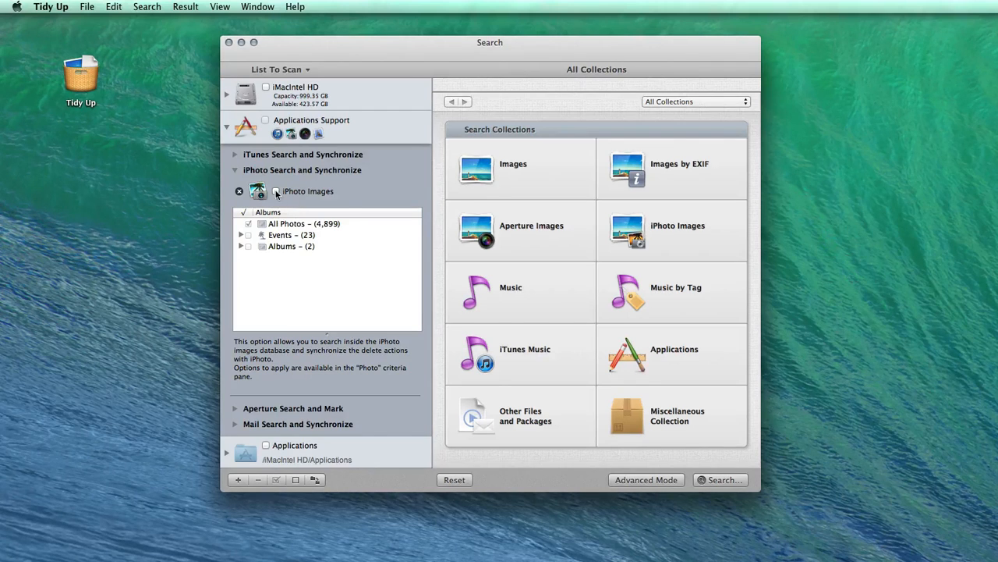
Step: Check iPhoto Images, briefly expand and collapse Events, keeping All Photos (4,899) checked
click(275, 191)
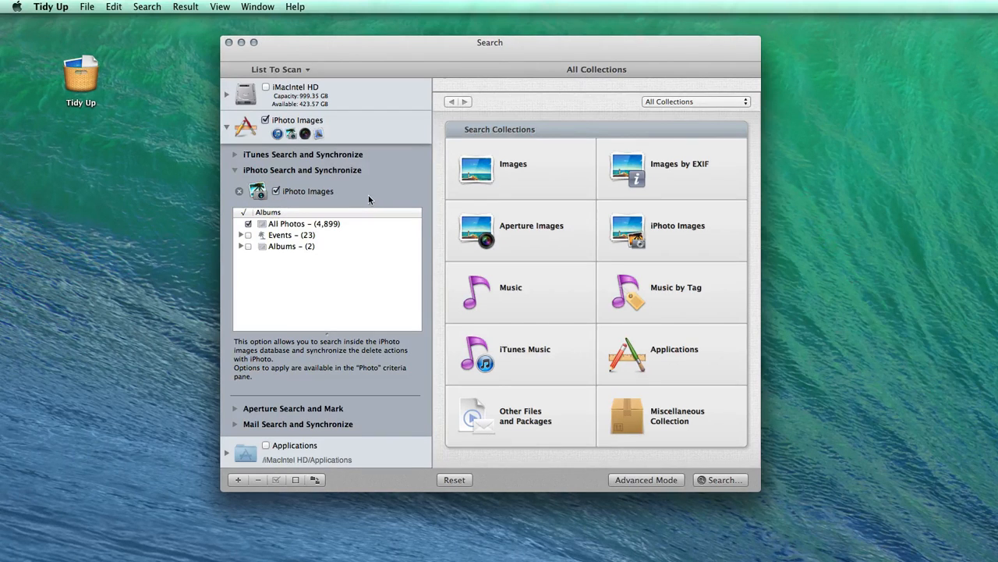
mouse_move(362, 208)
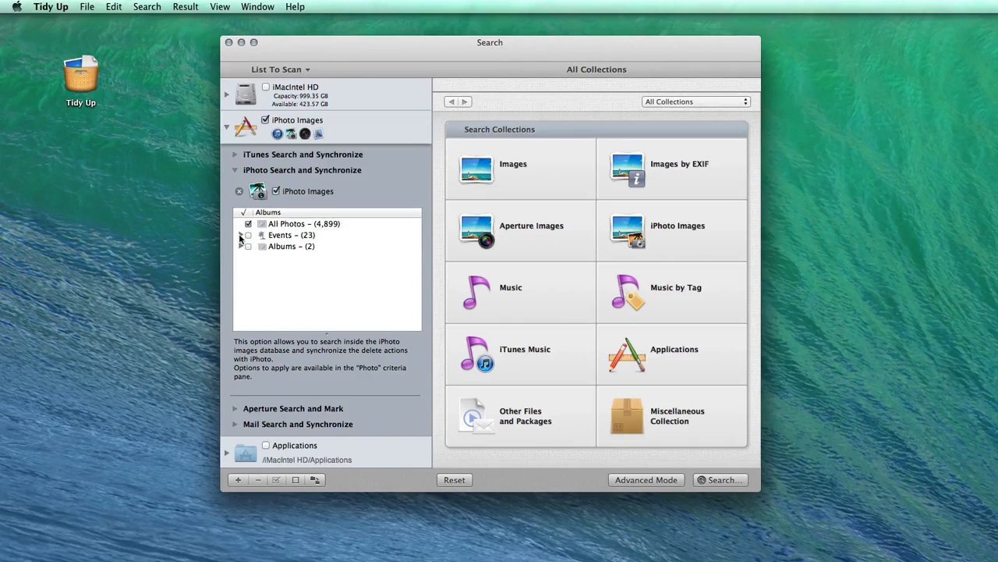
click(242, 246)
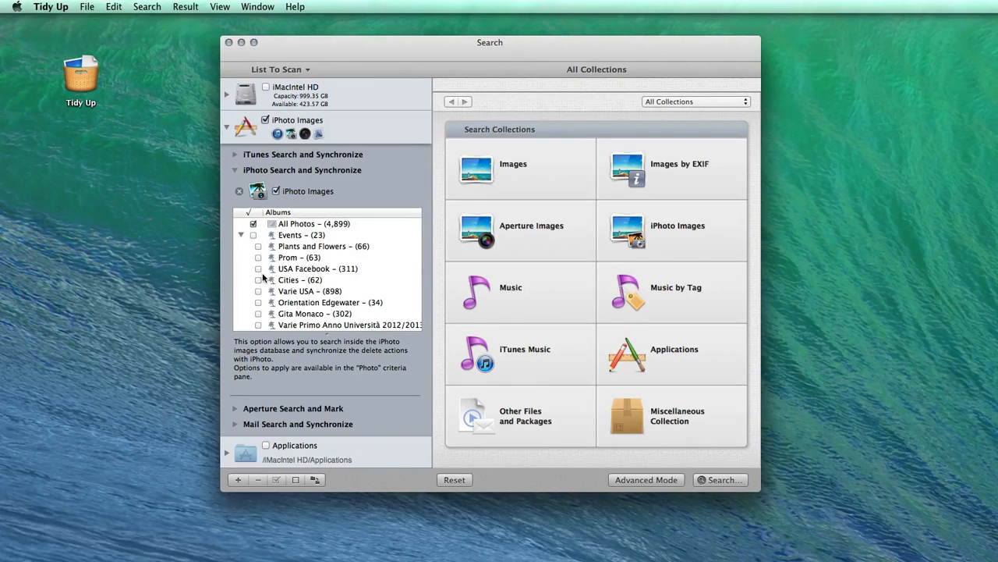
click(315, 224)
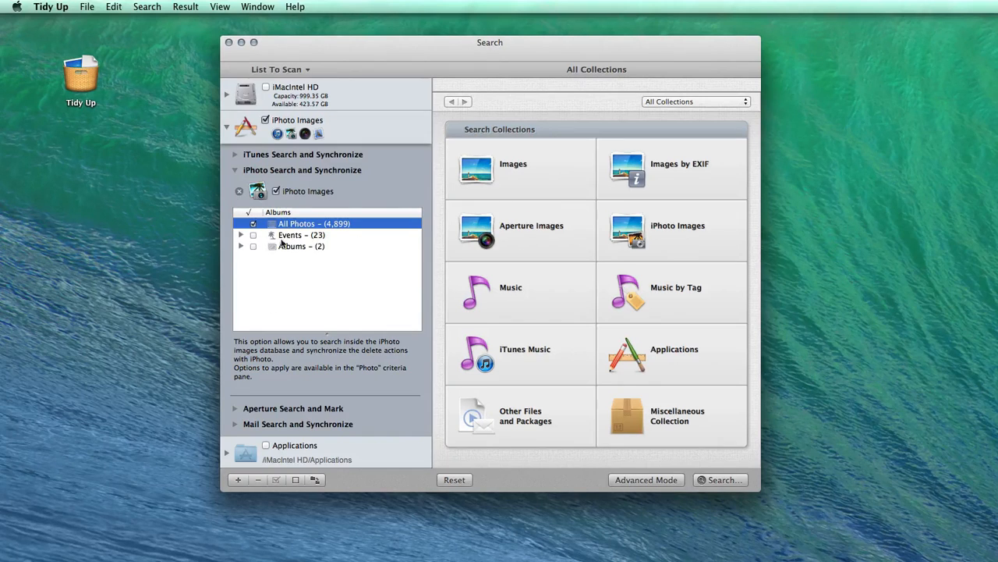
mouse_move(361, 192)
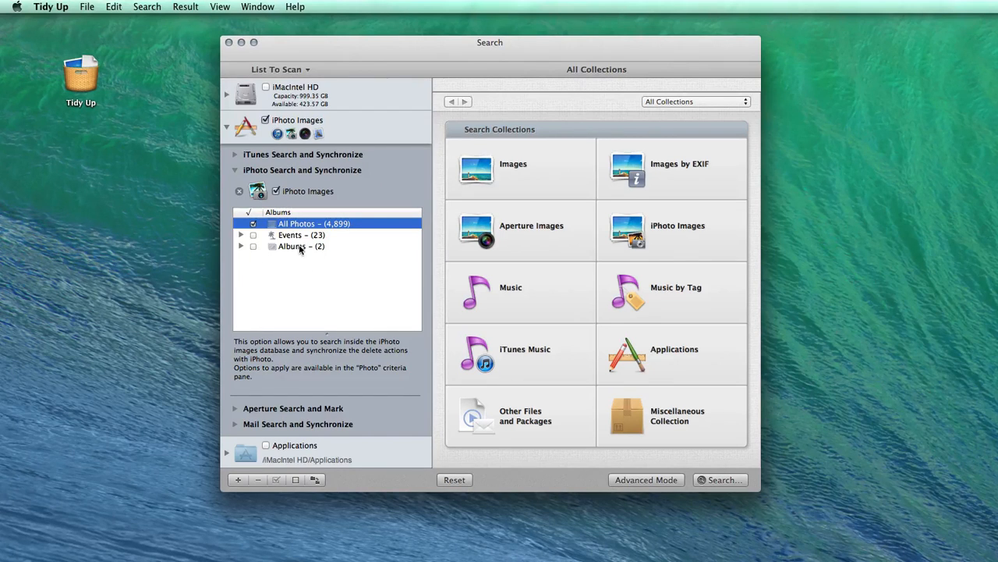
mouse_move(296, 245)
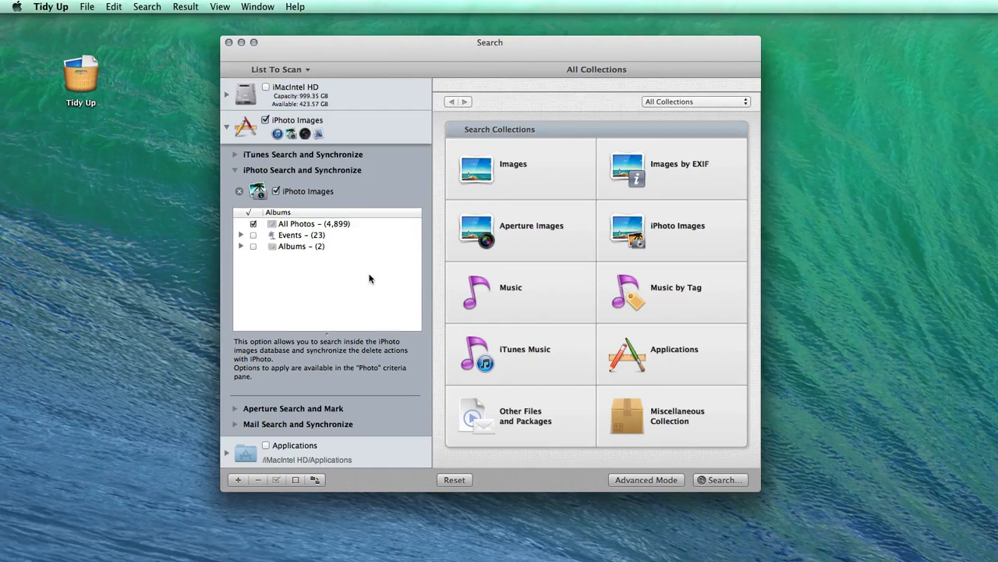
mouse_move(372, 278)
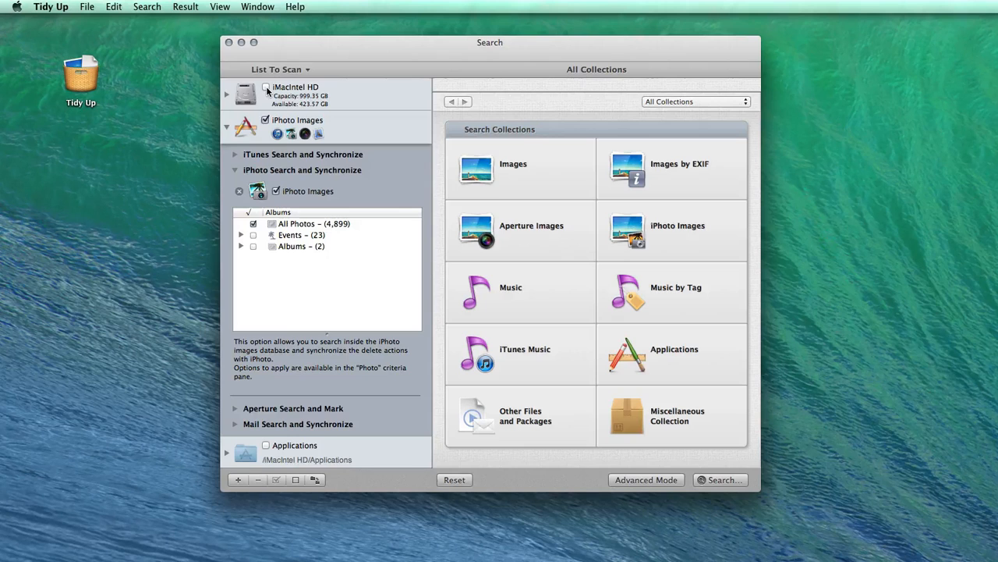
click(265, 87)
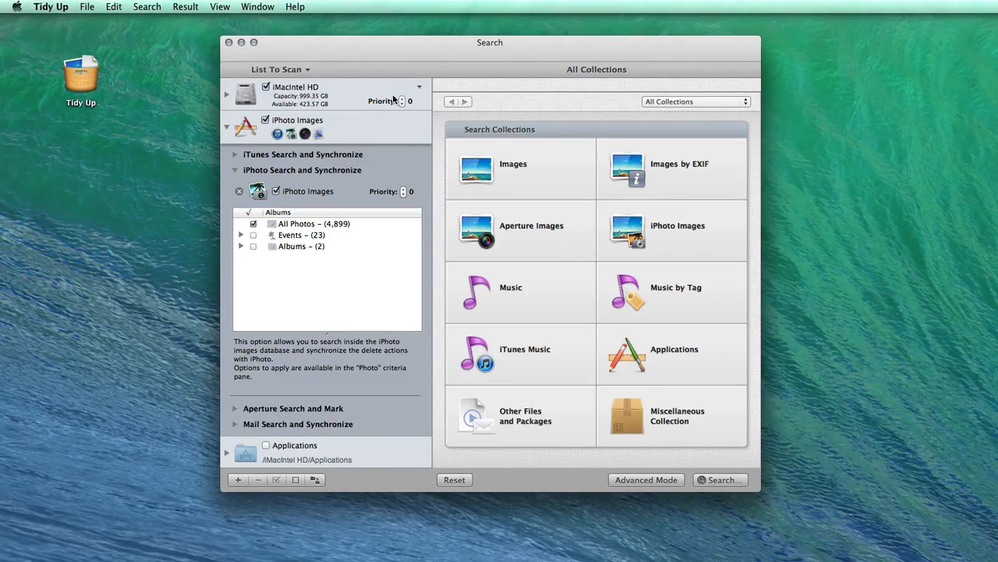
mouse_move(402, 191)
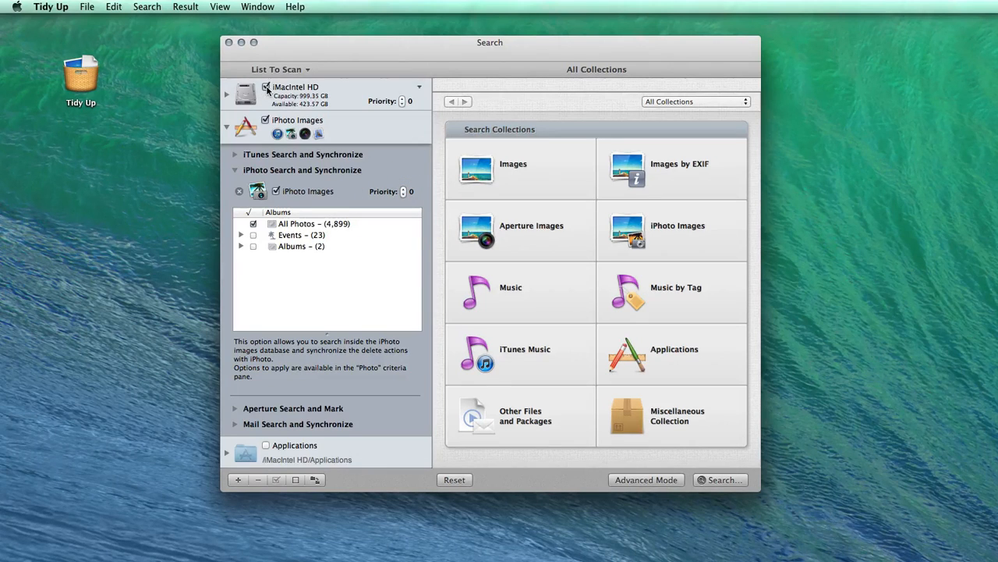
click(266, 86)
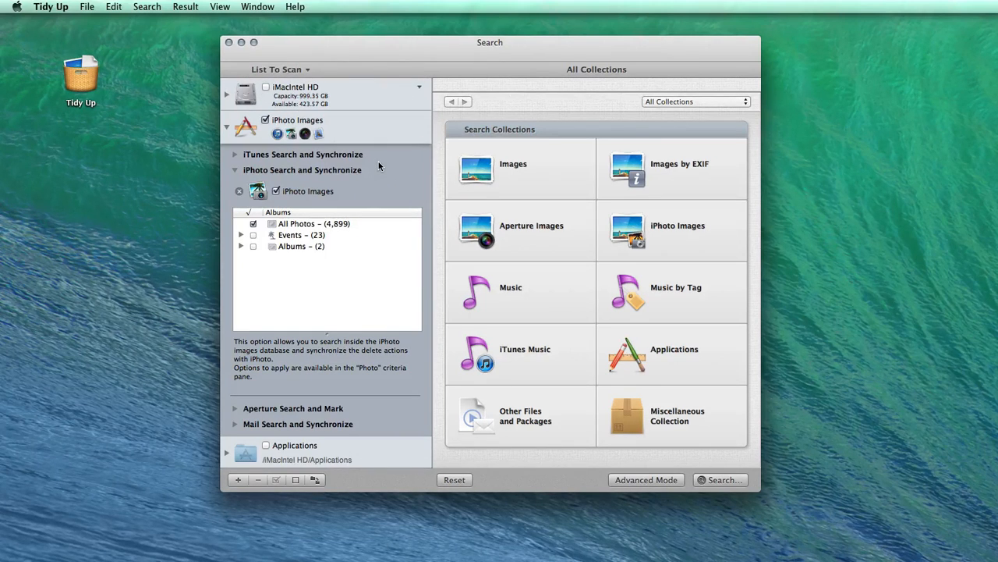
mouse_move(645, 270)
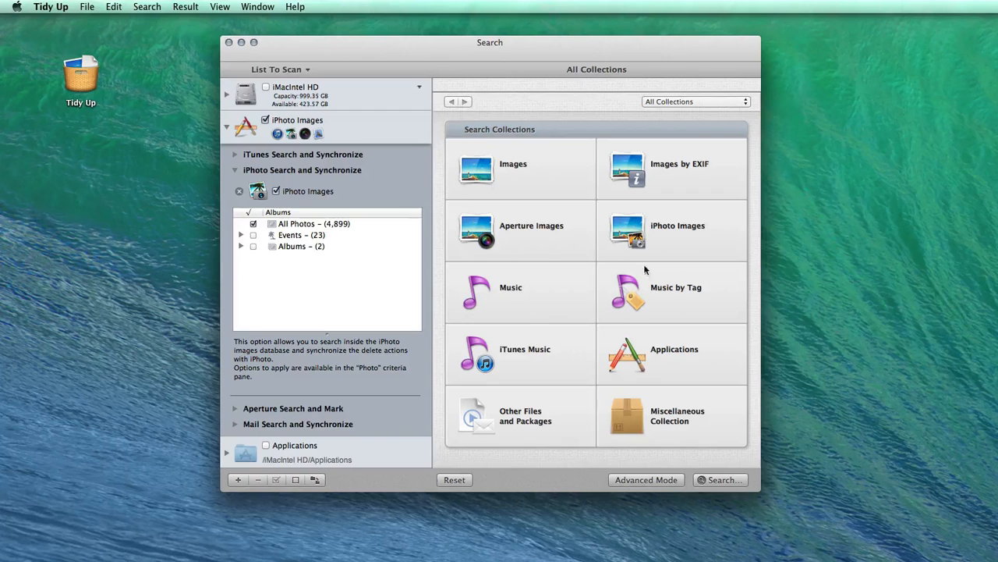
Step: Select the iPhoto Images collection and choose Duplicate by Content only
click(672, 225)
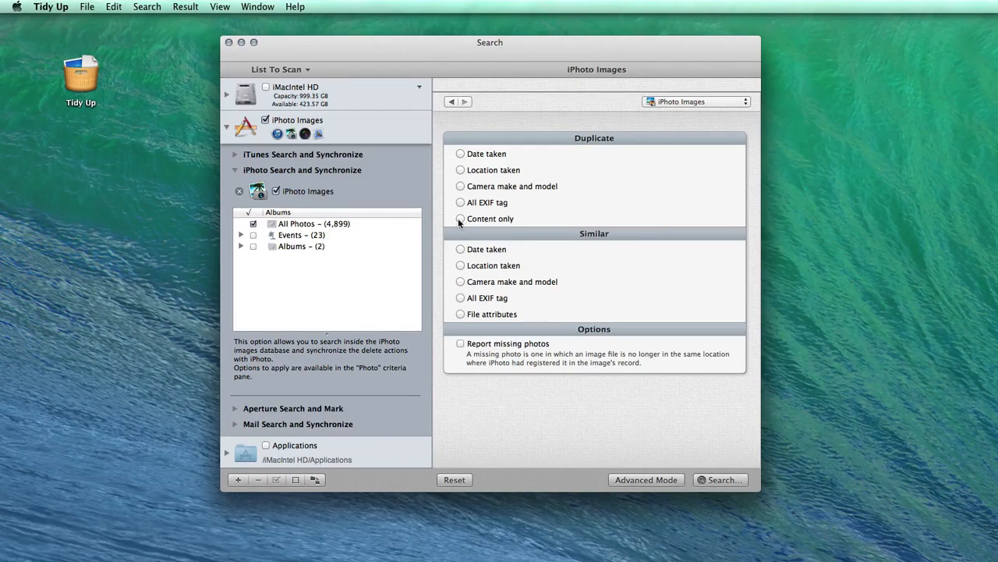
click(460, 219)
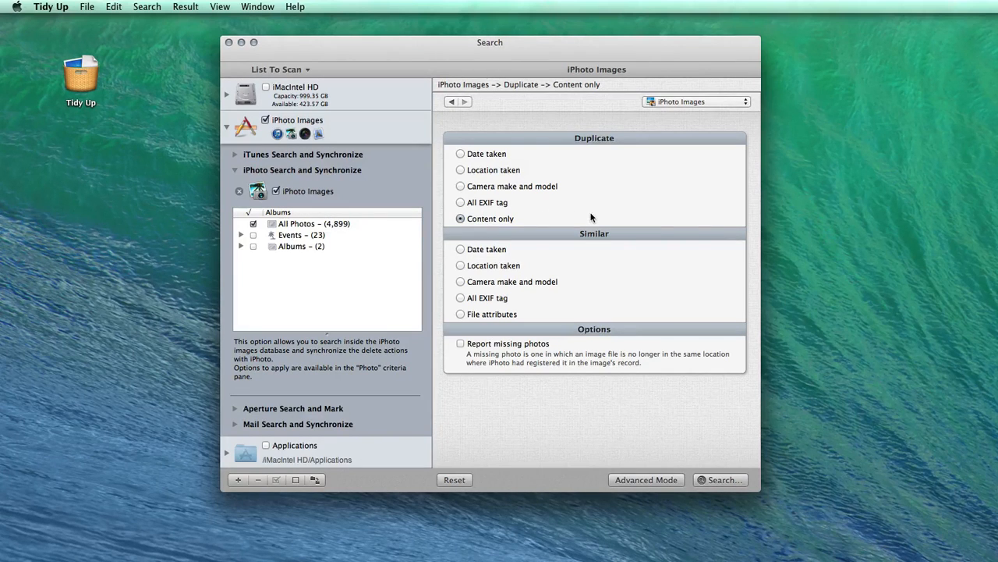
mouse_move(608, 243)
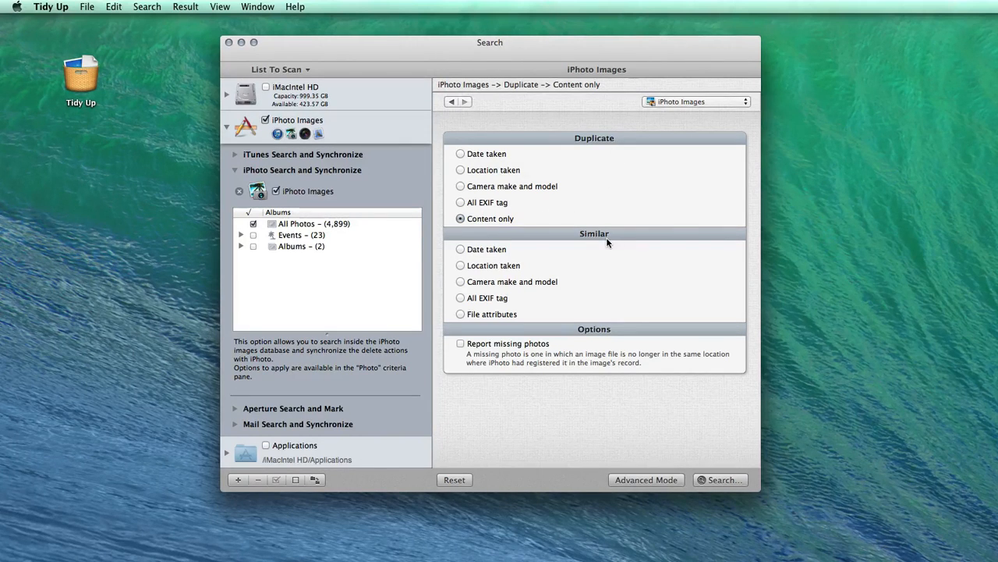
mouse_move(641, 269)
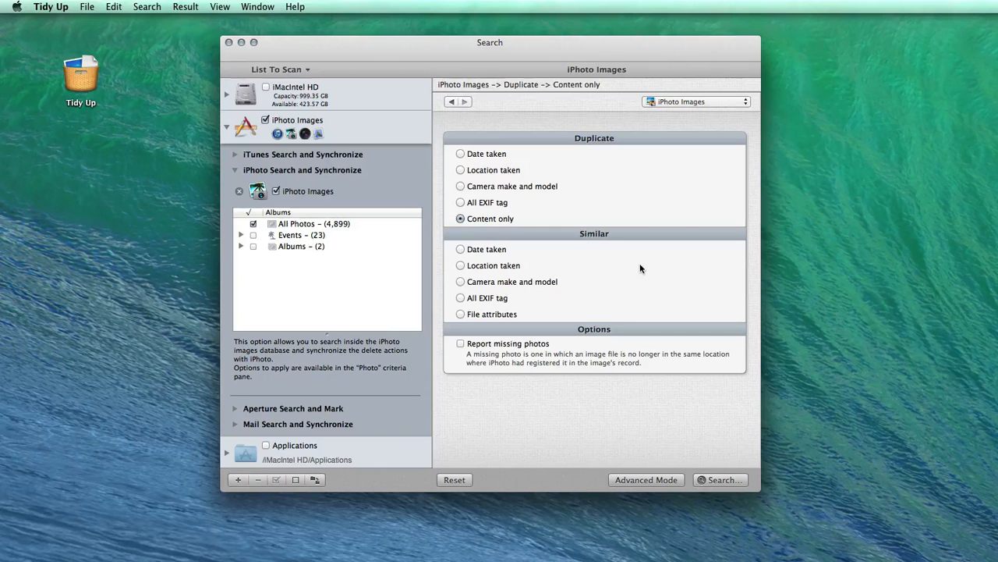
mouse_move(560, 169)
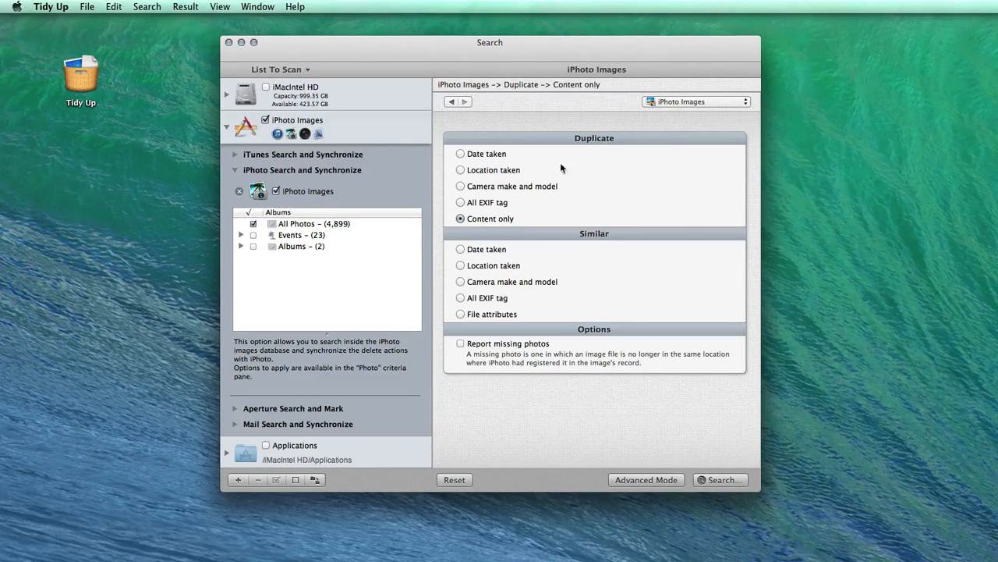
mouse_move(590, 231)
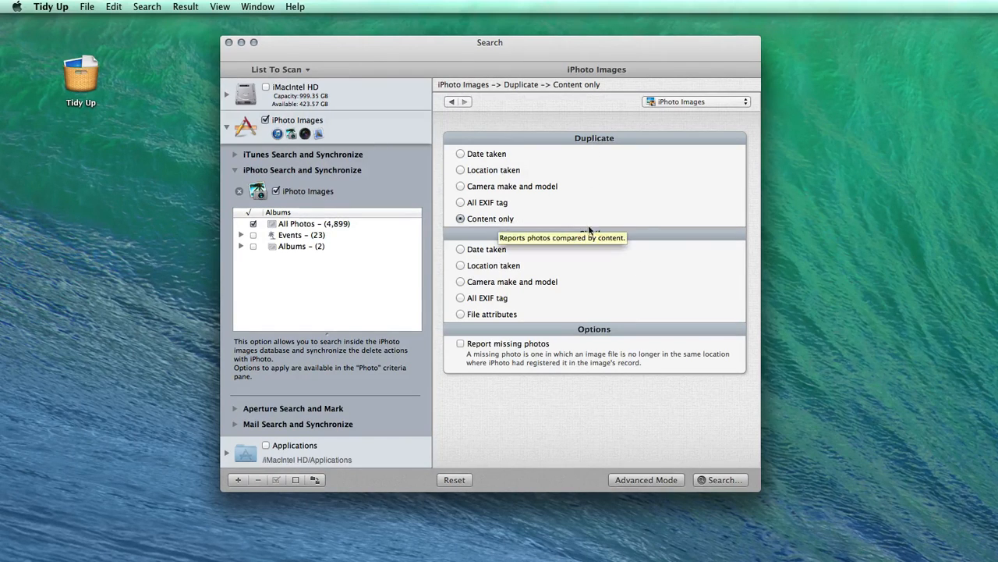
mouse_move(626, 251)
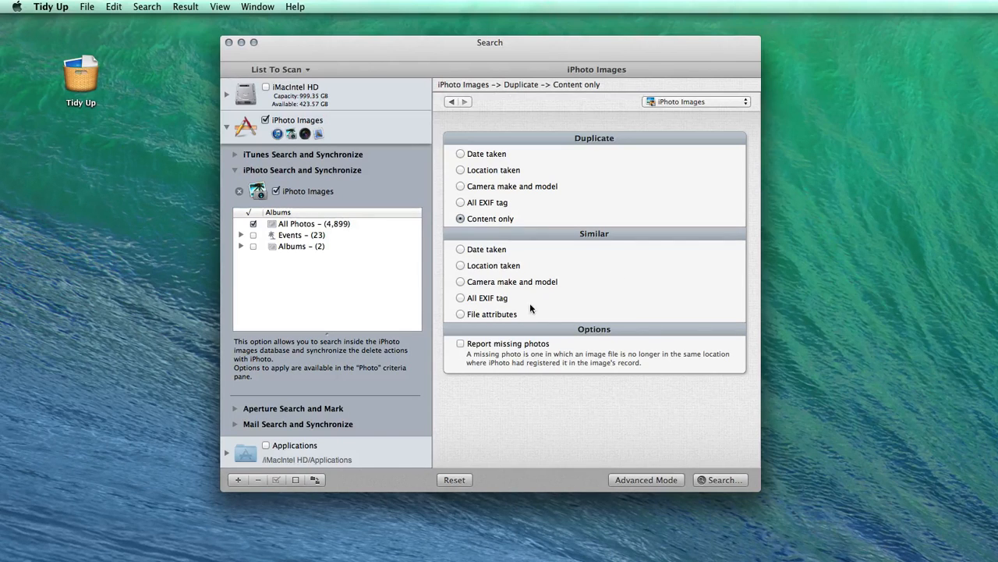
Step: Try Similar by All EXIF tag, then settle on Similar by Date taken
click(460, 297)
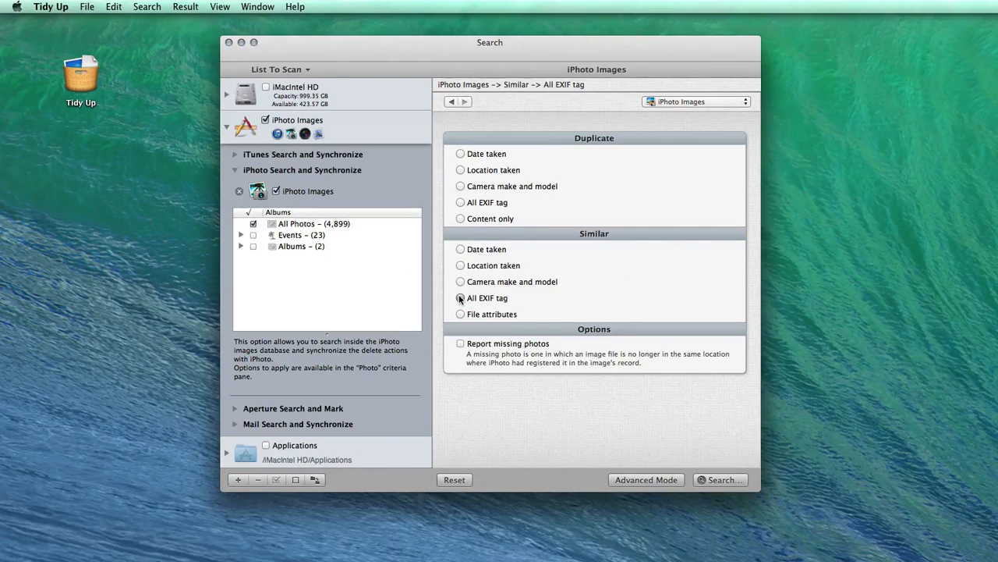
click(460, 298)
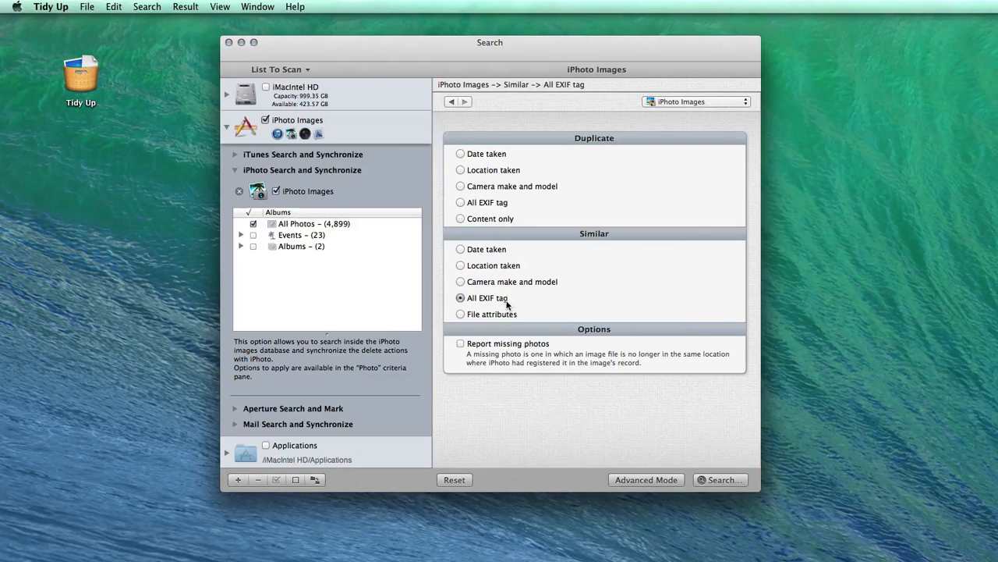
mouse_move(505, 300)
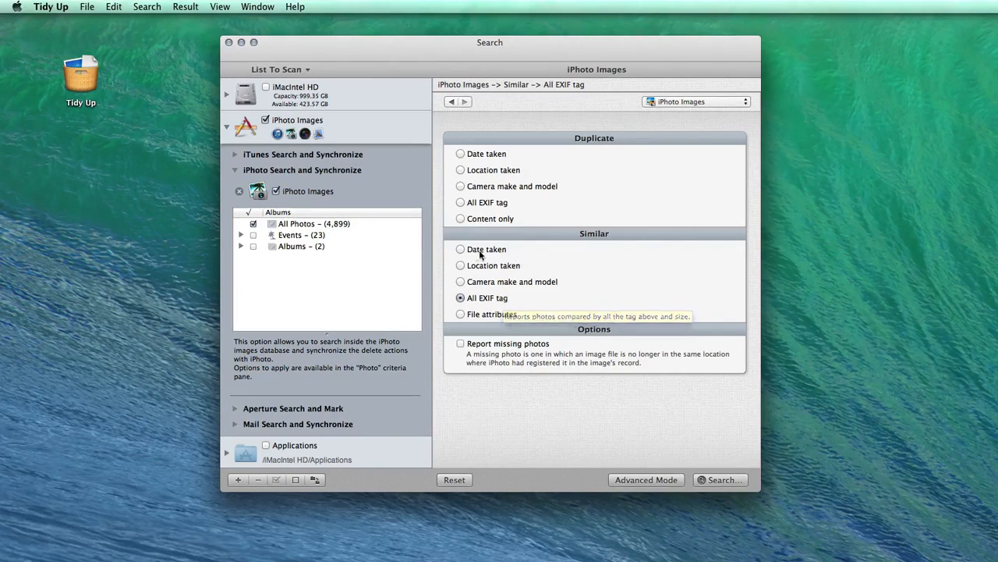
click(460, 249)
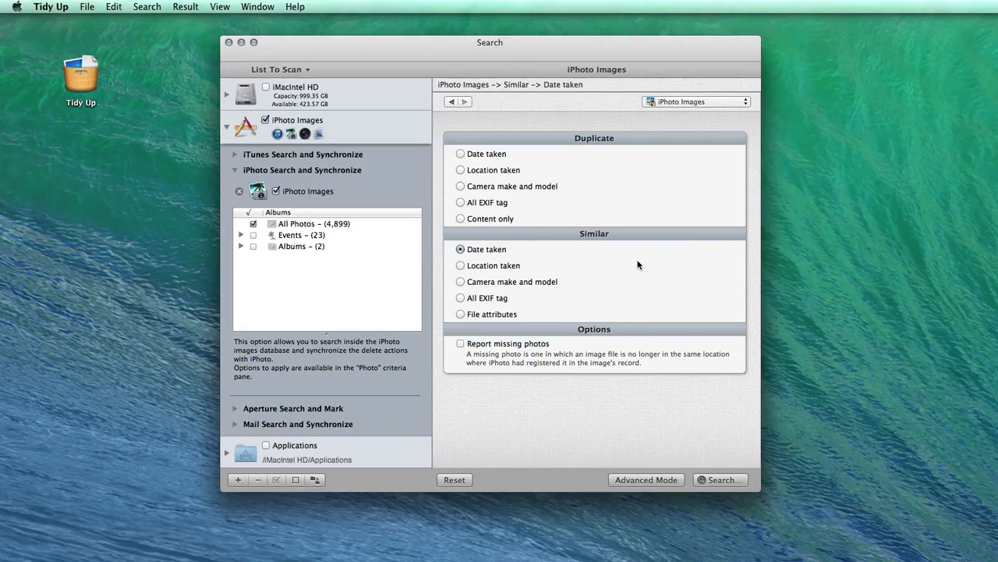
mouse_move(592, 271)
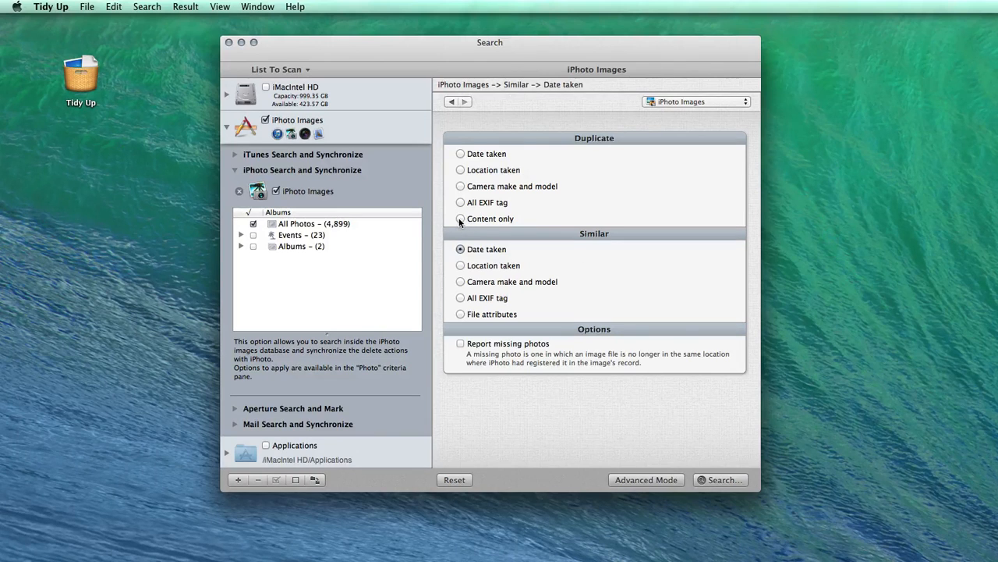
Step: Enable Report missing photos, return to Duplicate Content only, and switch to Advanced Mode
click(461, 344)
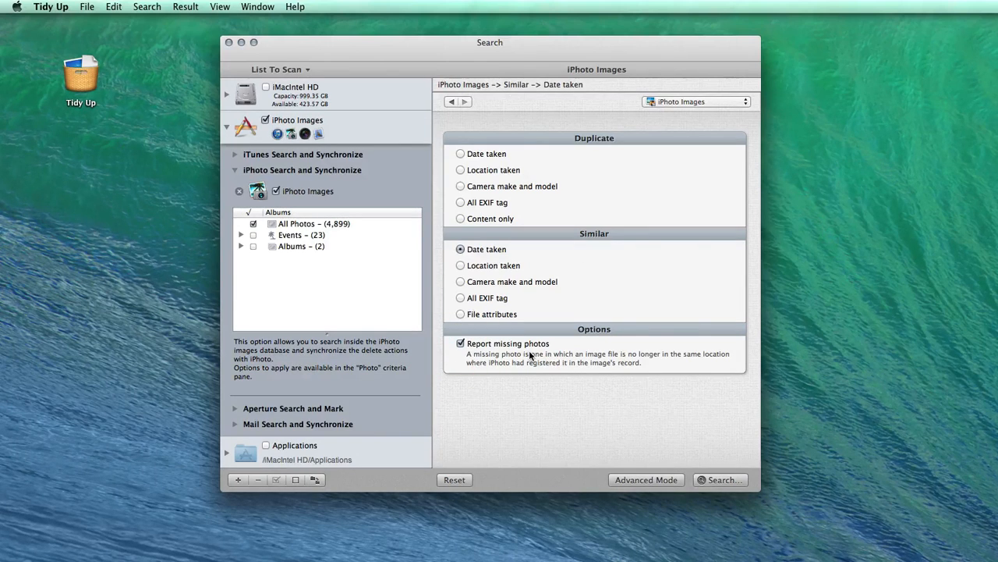
click(460, 218)
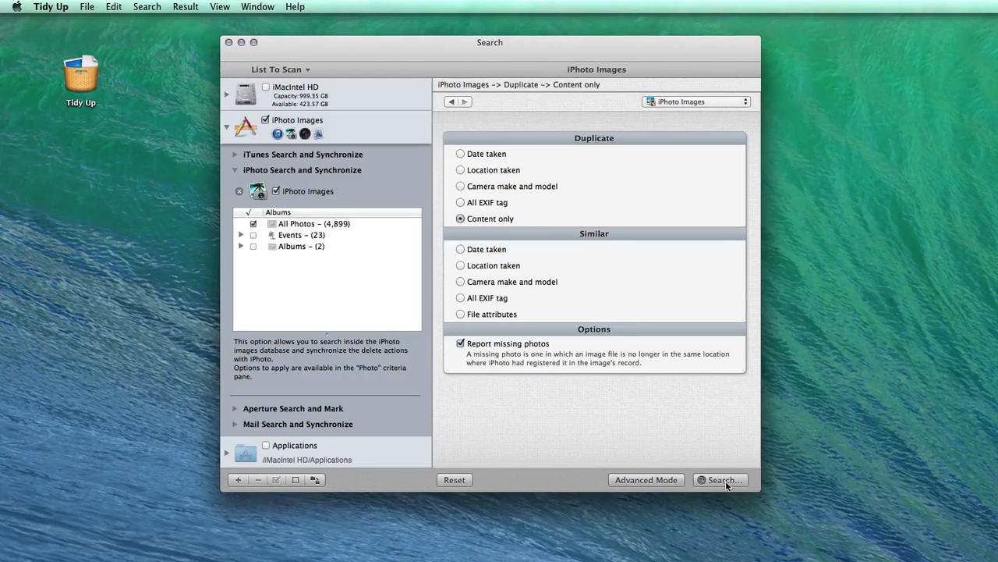
click(646, 479)
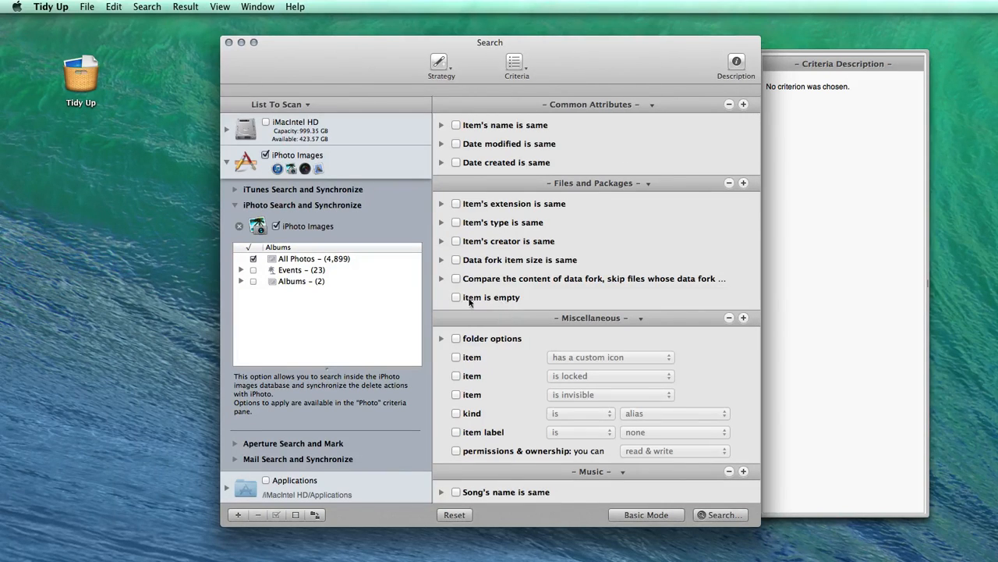
Step: Compare by data fork size and run the search with Fastest comparison, finding 130 duplicates
click(456, 259)
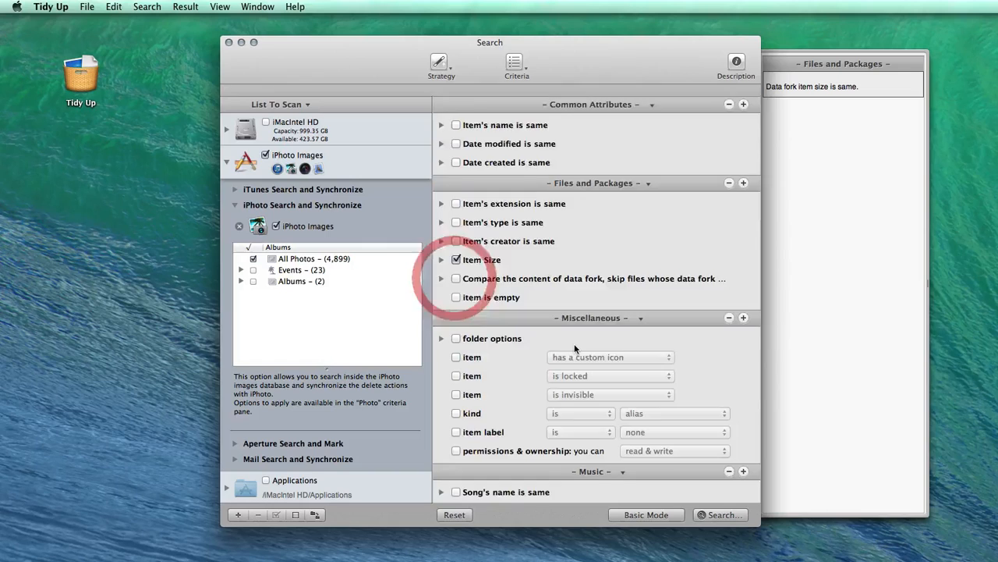
scroll(down, 3)
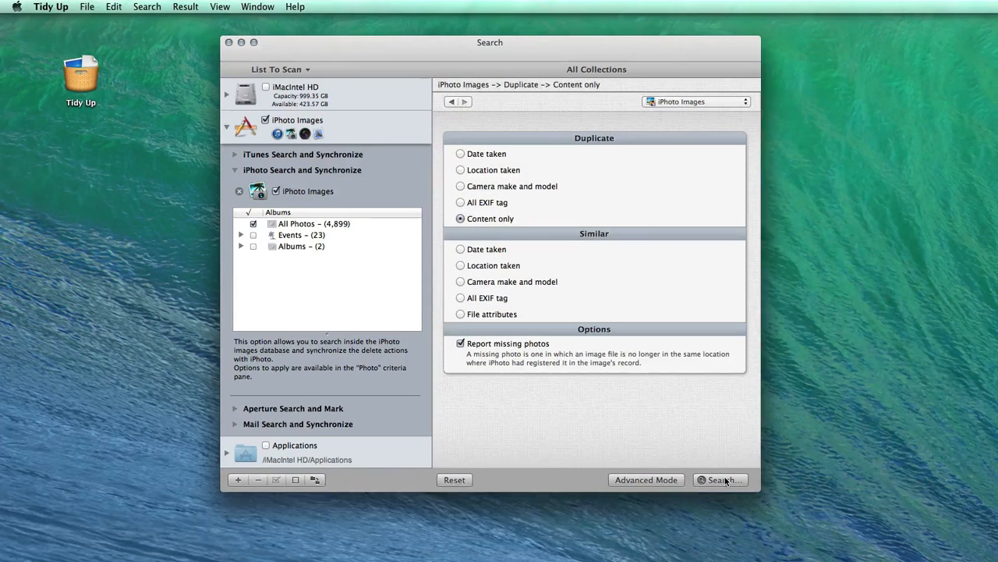
click(721, 479)
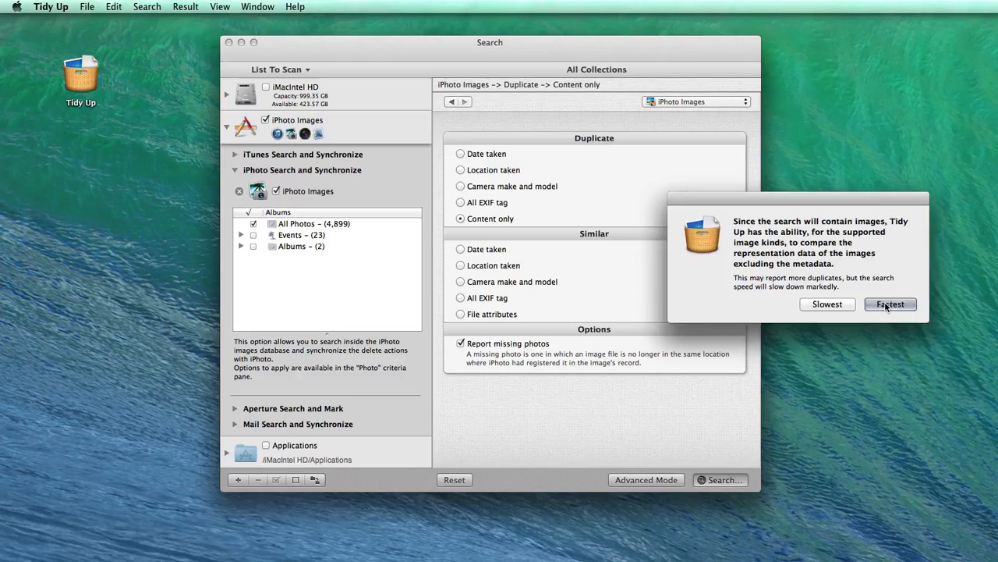
click(890, 303)
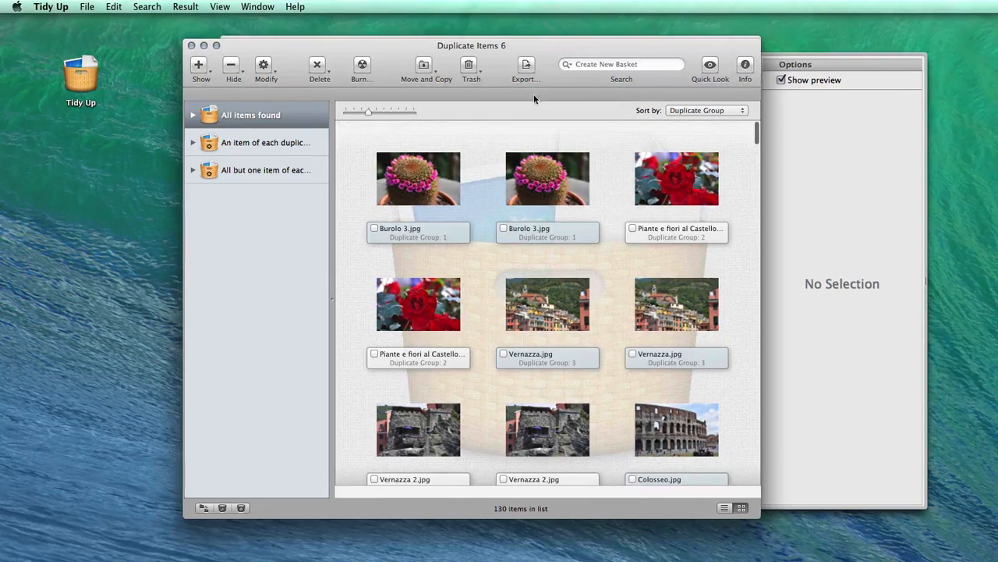
Step: Select the Burolo 3 and Colosseo photos in the duplicate results
click(547, 178)
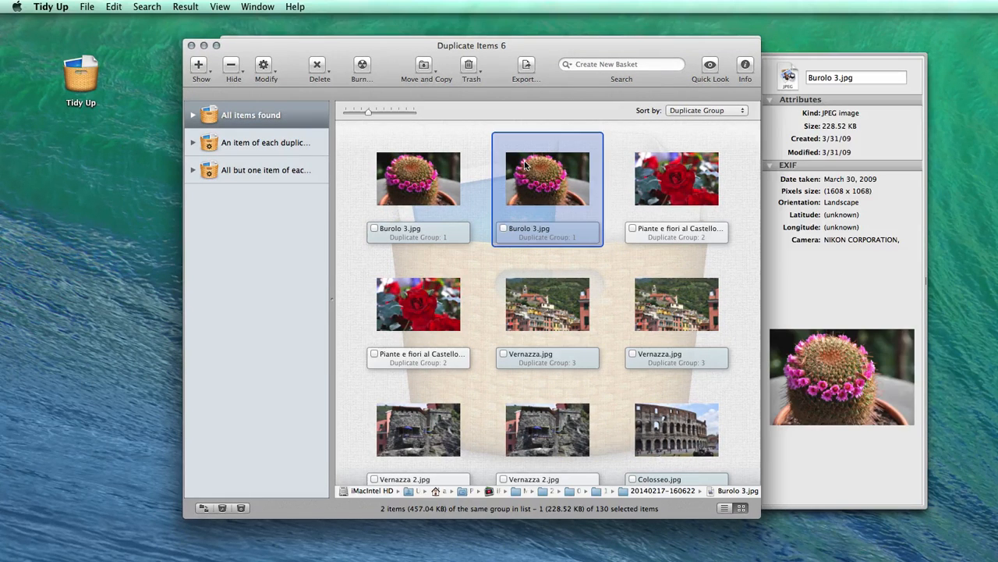
mouse_move(370, 161)
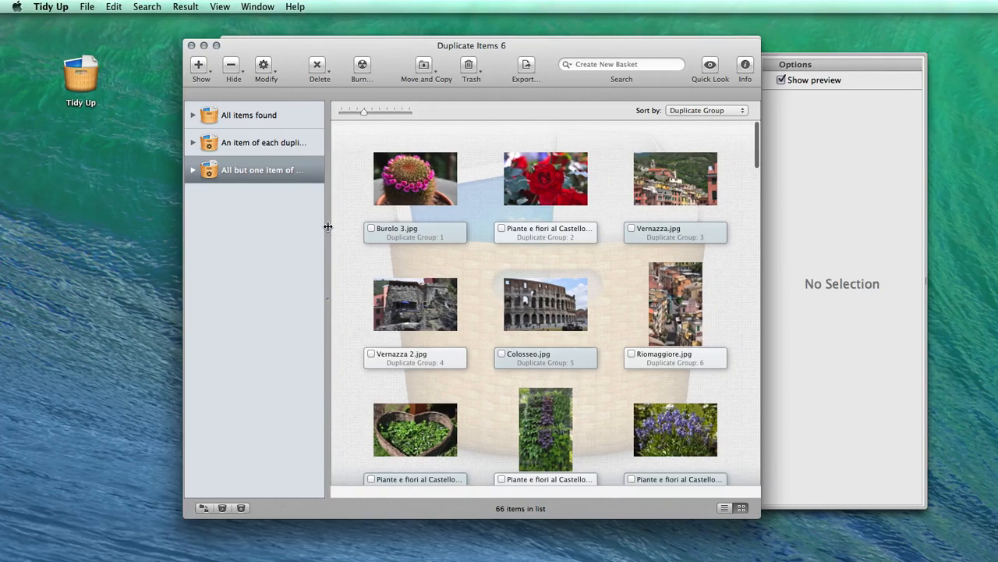
mouse_move(473, 302)
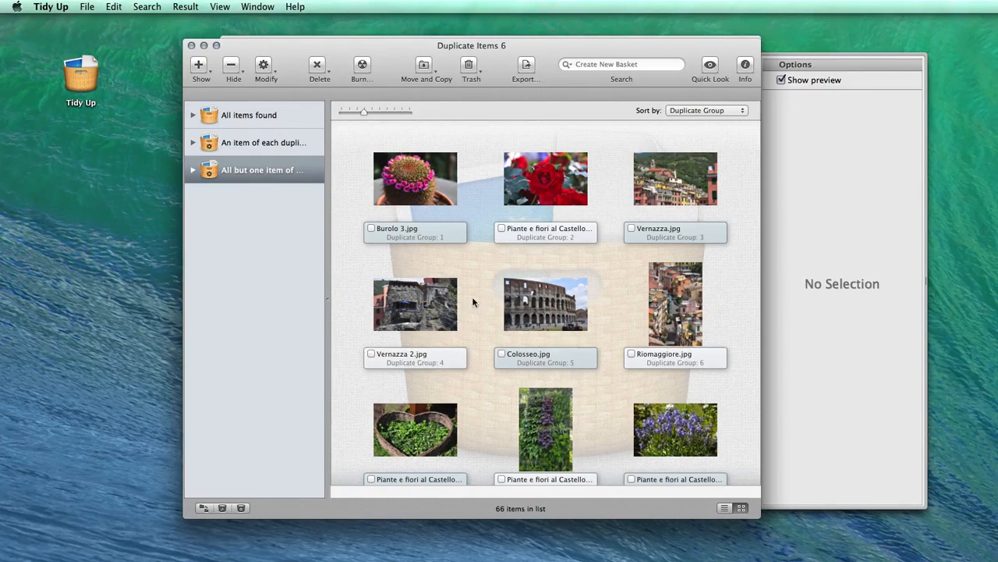
click(545, 303)
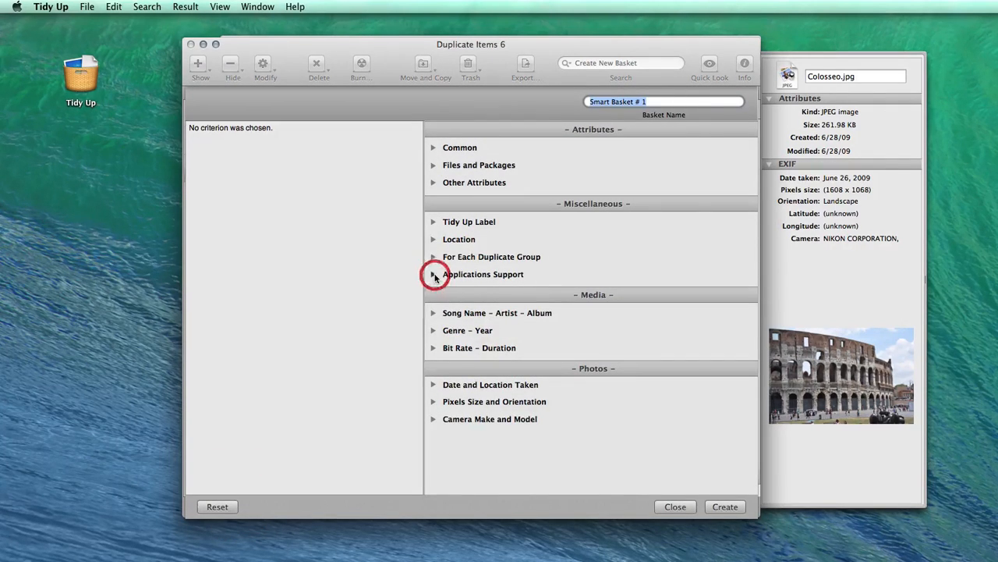
Step: In the basket editor, report all but one item per duplicate group, then close it
click(434, 274)
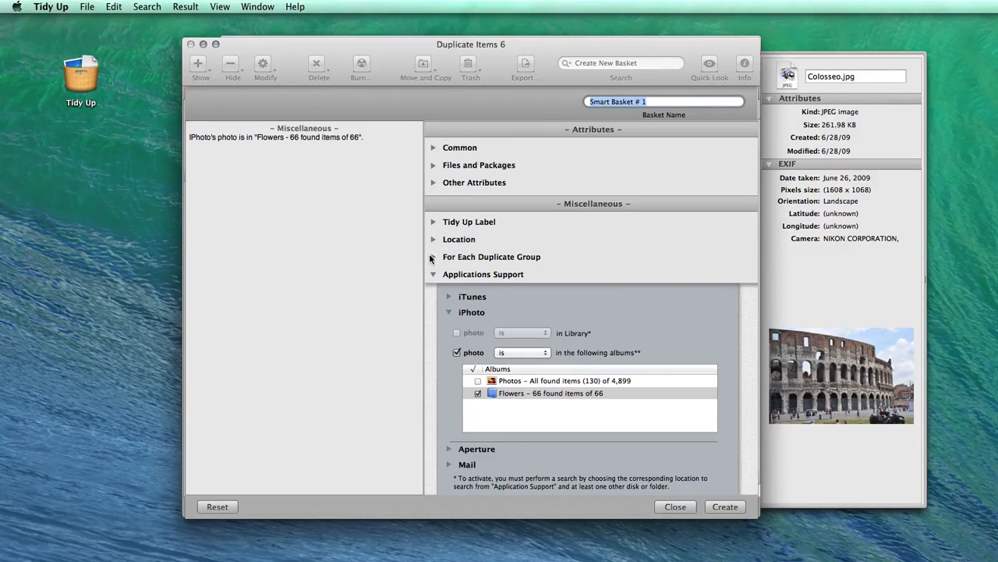
click(433, 256)
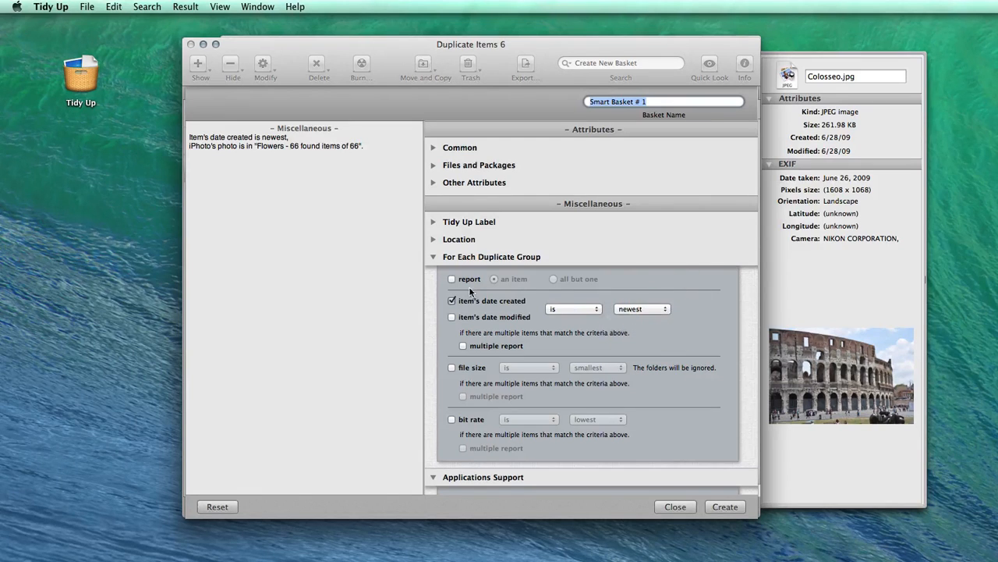
click(553, 279)
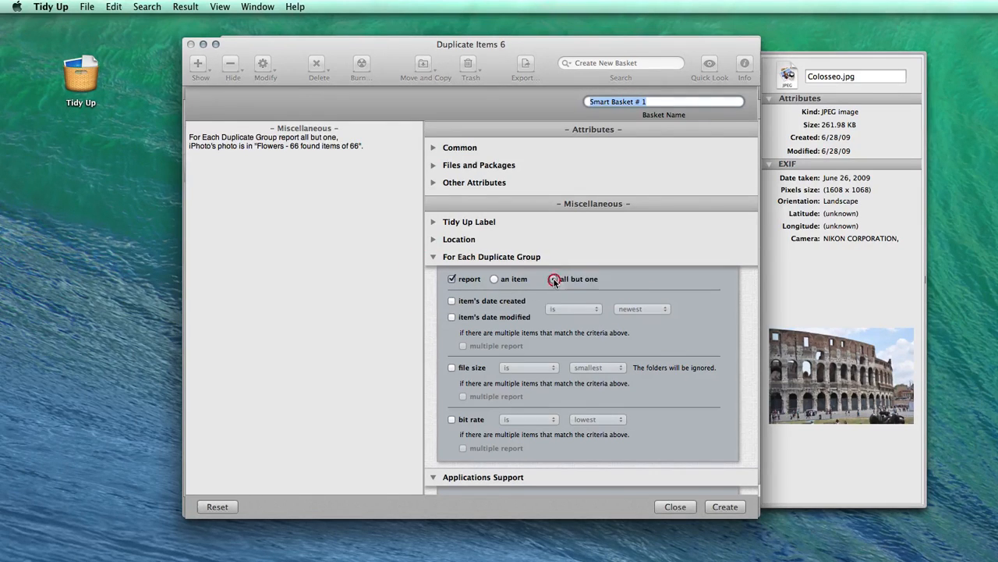
click(554, 278)
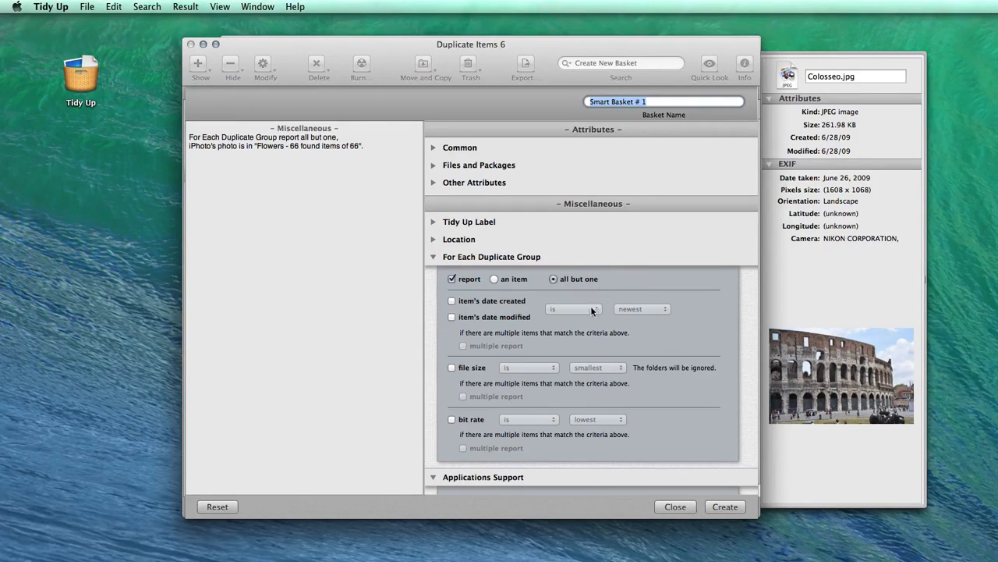
mouse_move(546, 257)
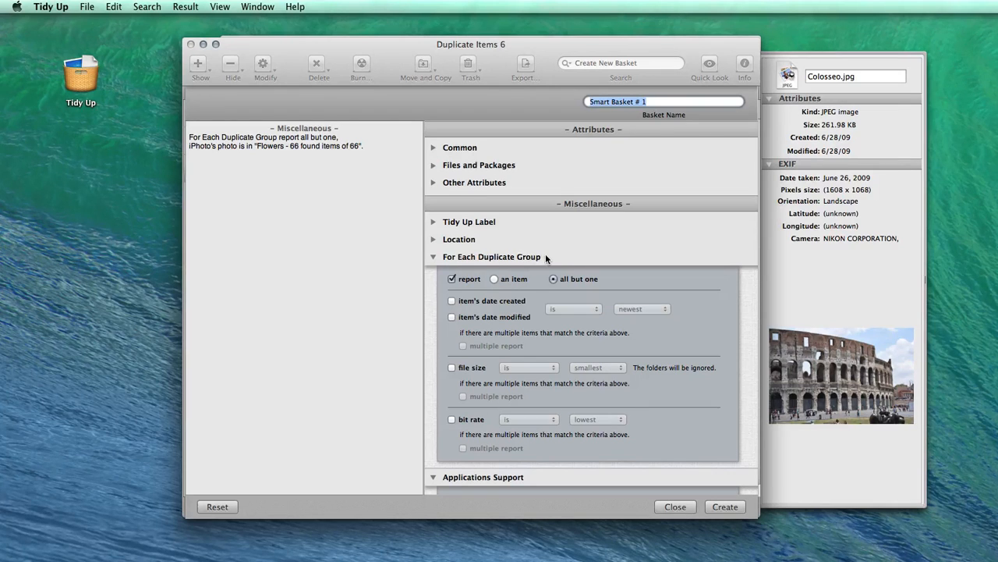
mouse_move(576, 278)
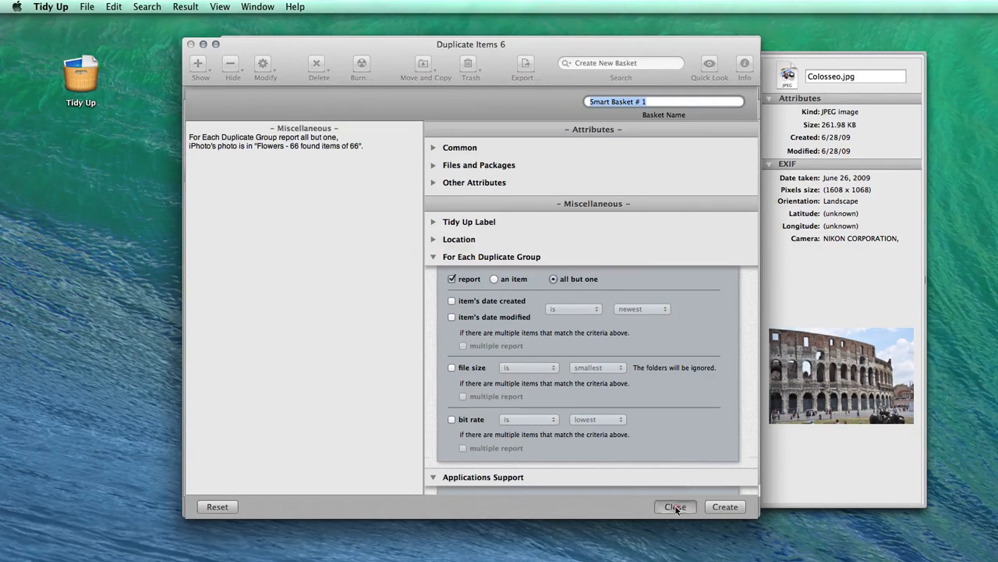
click(674, 506)
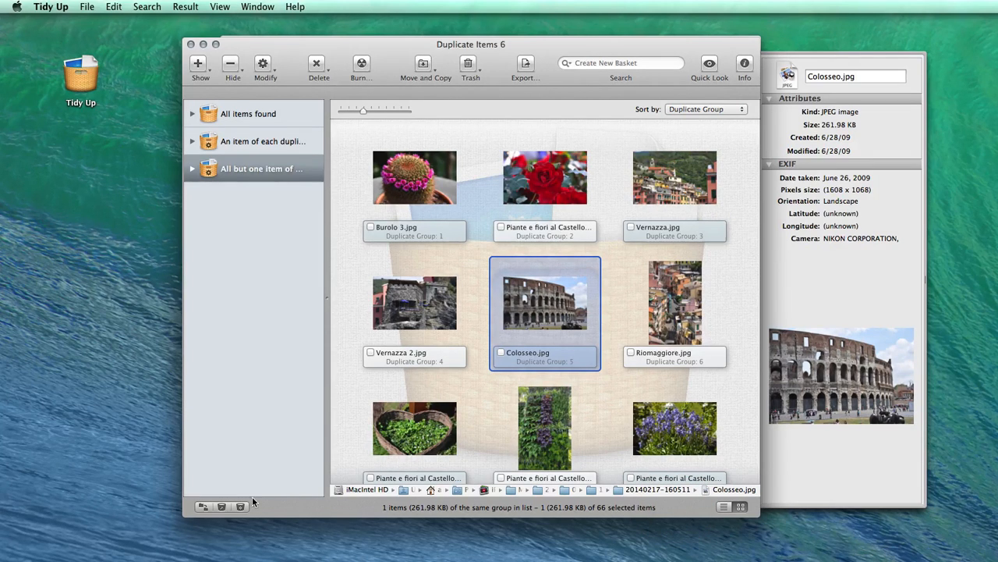
Step: Create Manual Basket #2 holding Burolo 3 and the rose photo, then view its contents
click(224, 506)
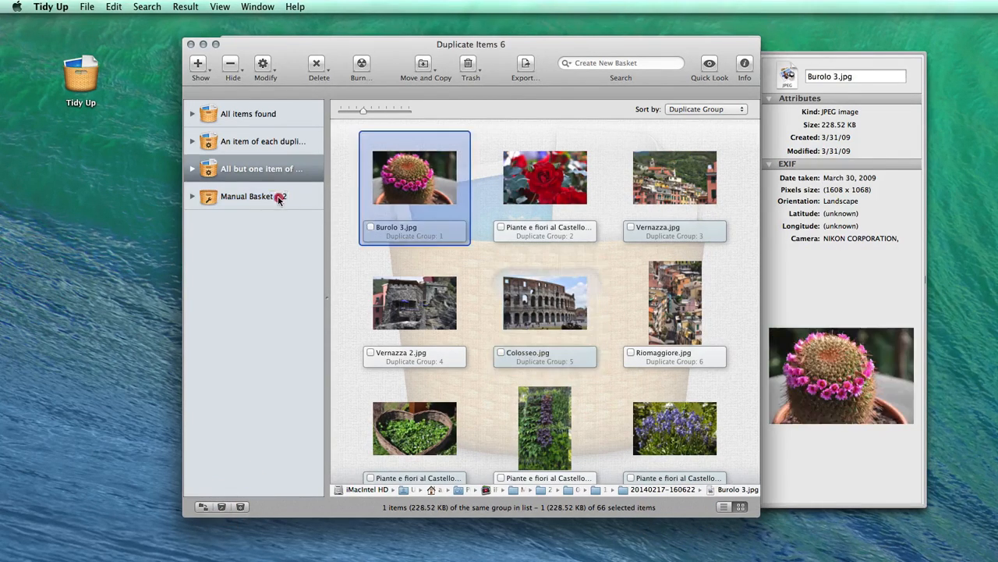
click(544, 177)
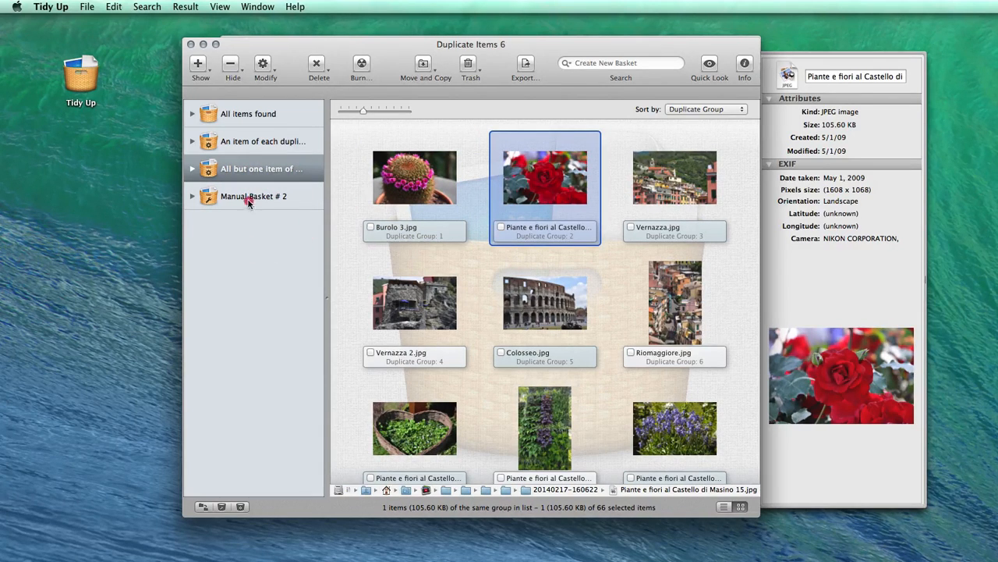
click(254, 196)
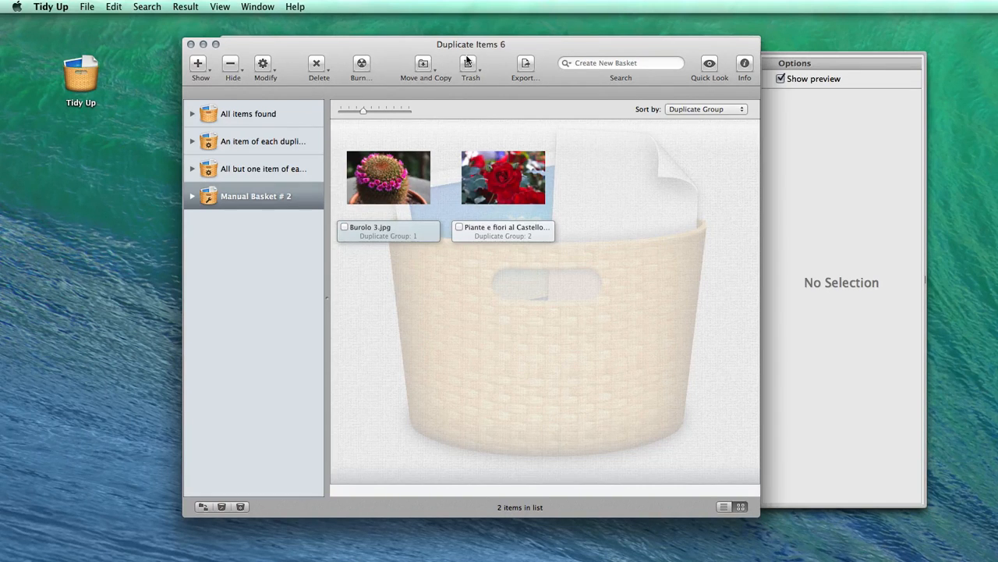
mouse_move(423, 67)
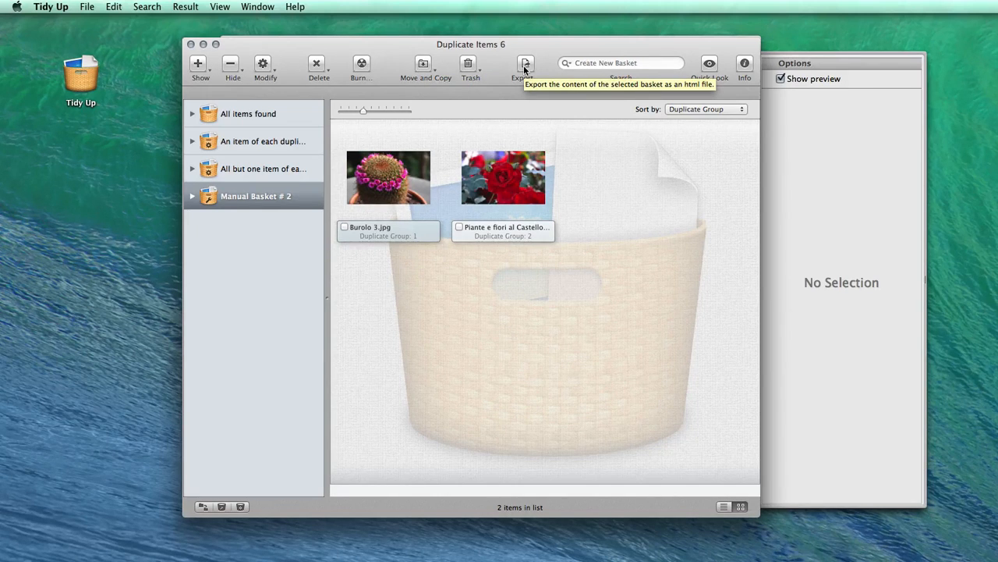
mouse_move(361, 64)
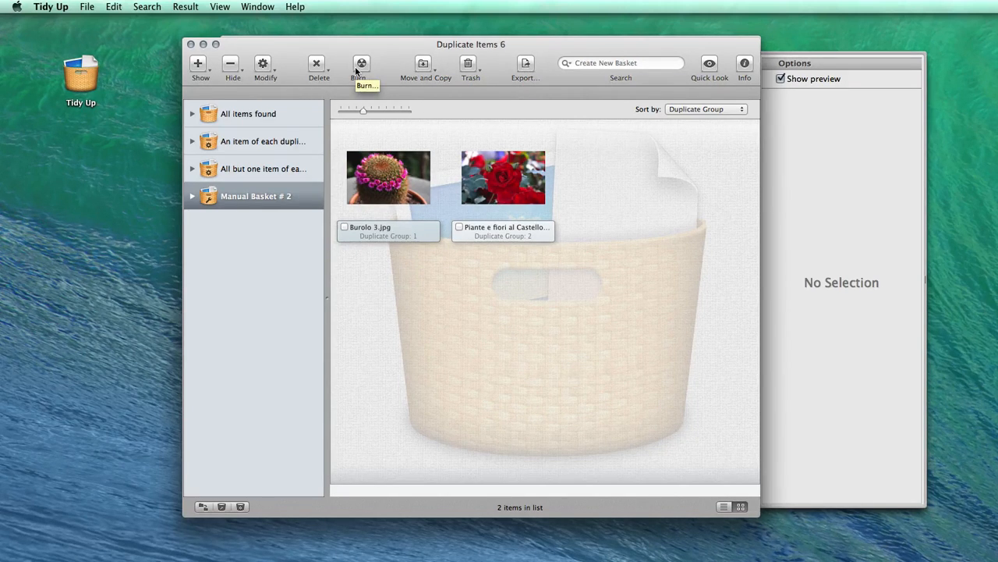
click(388, 177)
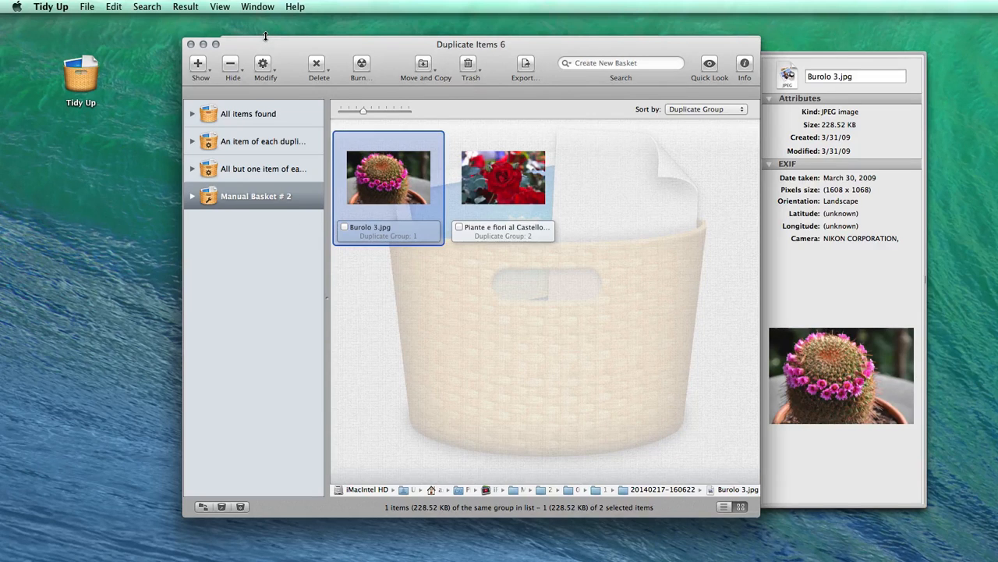
click(257, 6)
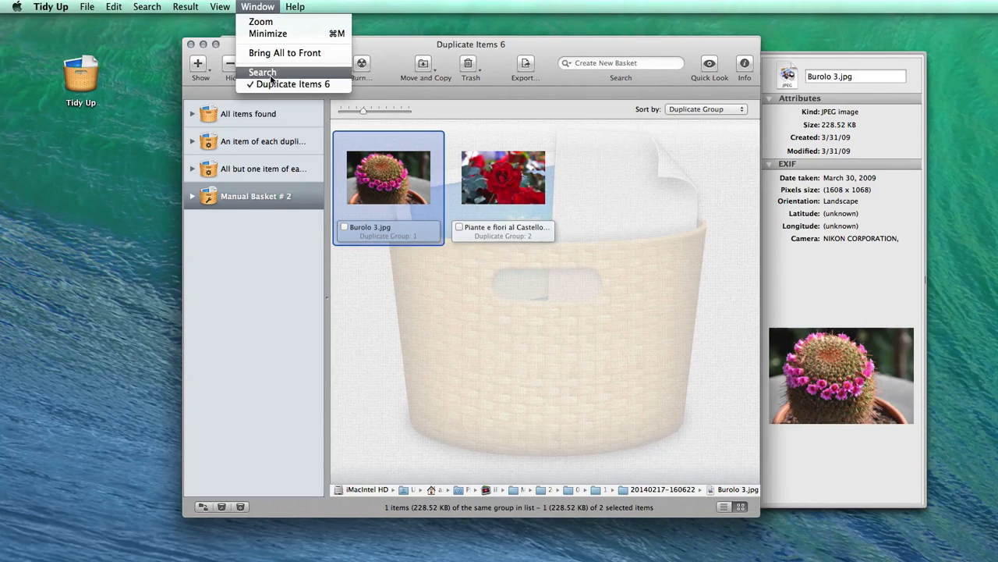
Step: Choose Window > Search and pick All Collections from the collections pop-up
click(263, 71)
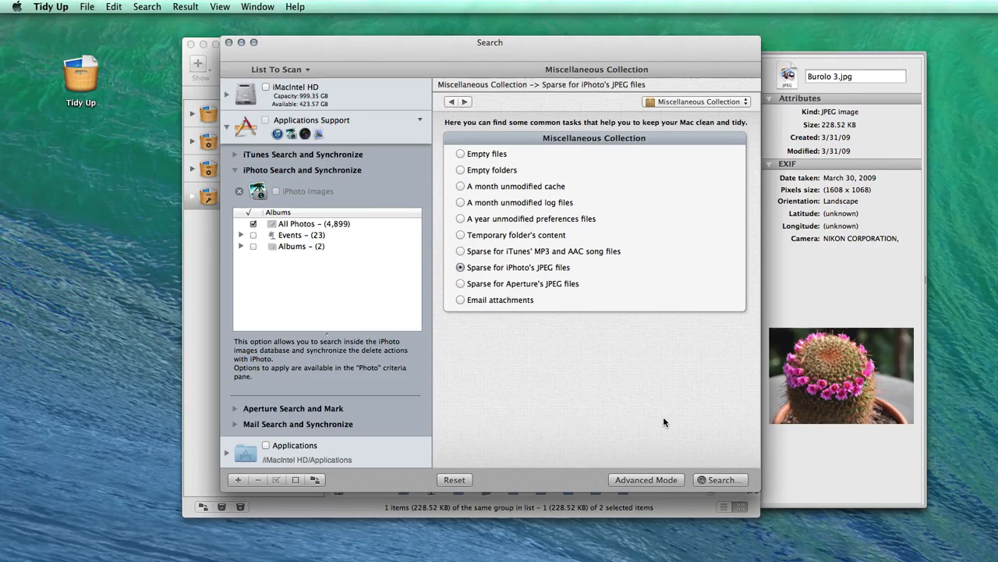
mouse_move(500, 267)
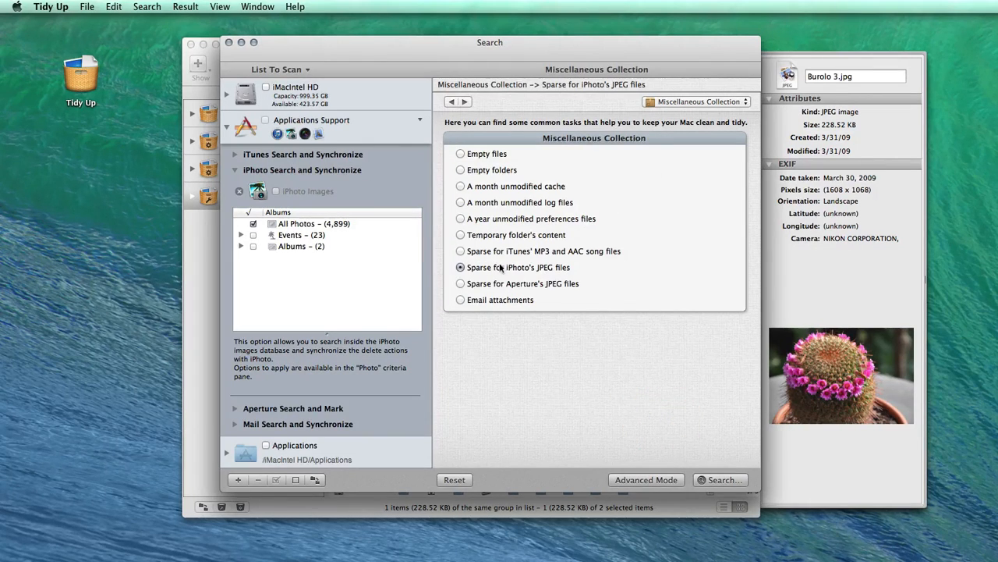
mouse_move(507, 273)
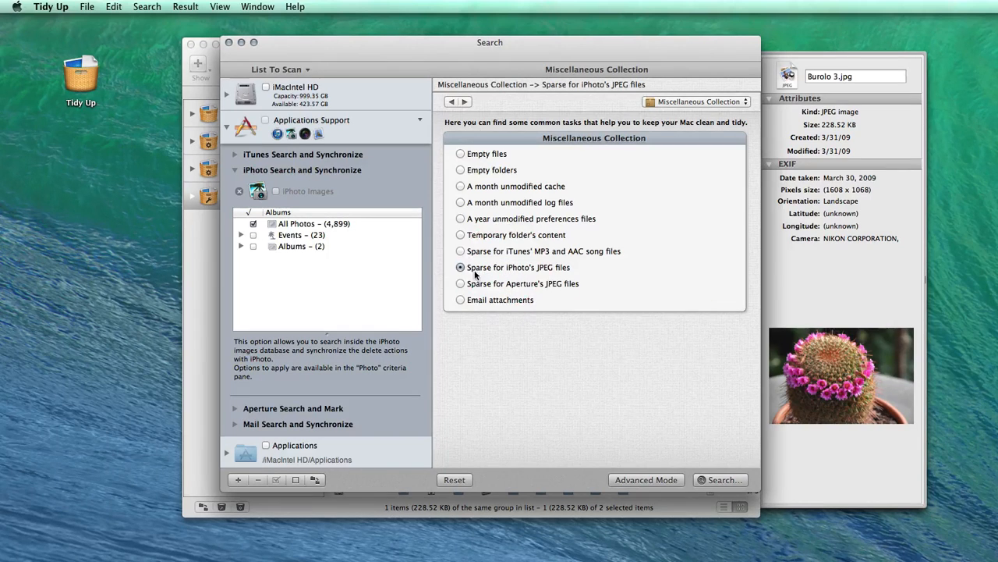
mouse_move(603, 354)
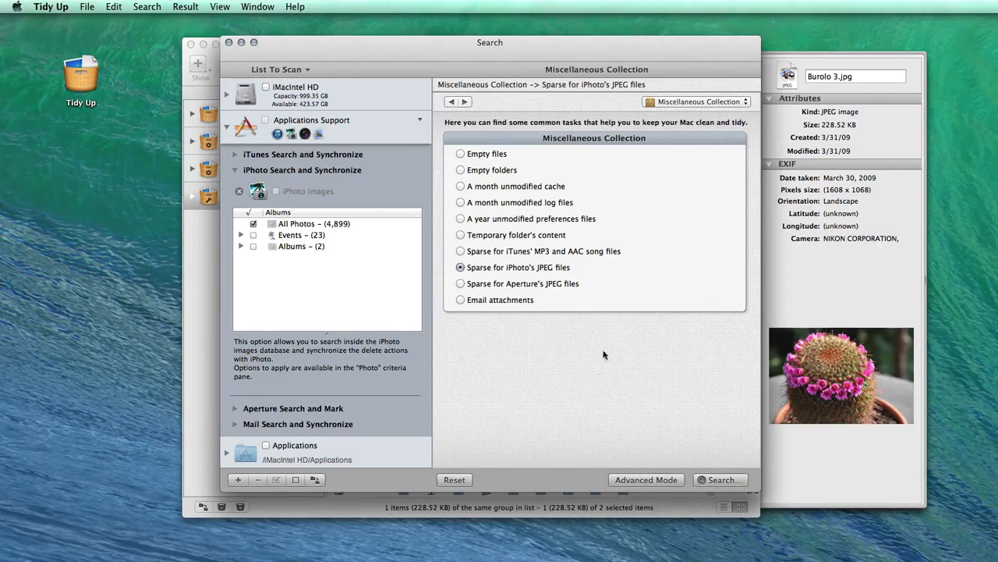
click(694, 101)
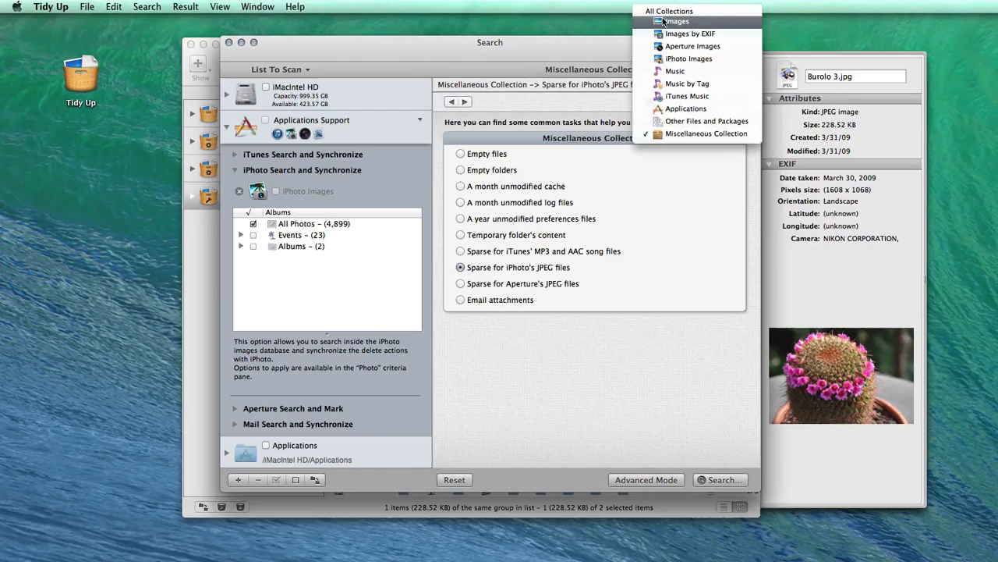
click(669, 11)
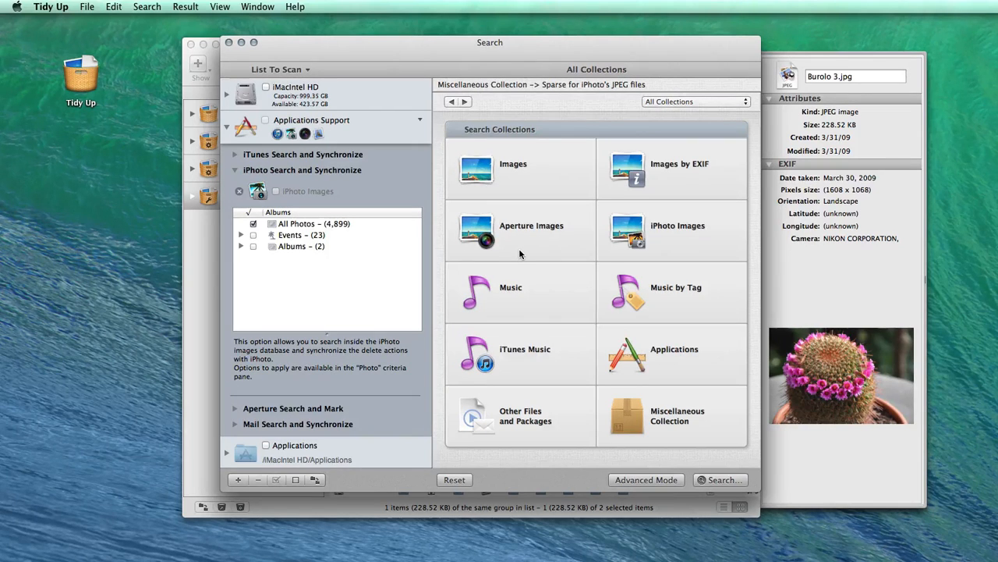
mouse_move(507, 457)
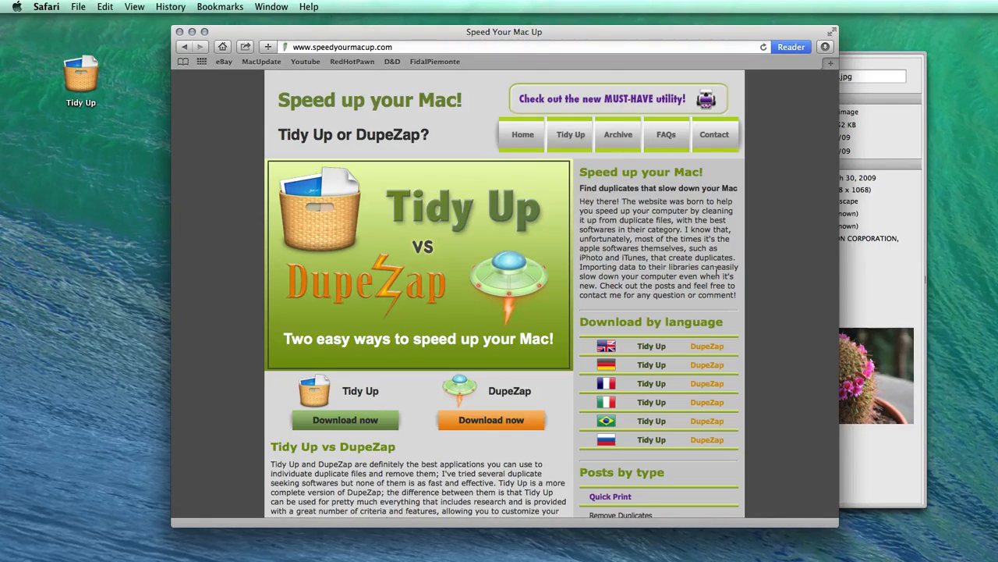
Step: Scroll down the Speed Your Mac Up article about cleaning up Macs in Safari
scroll(down, 3)
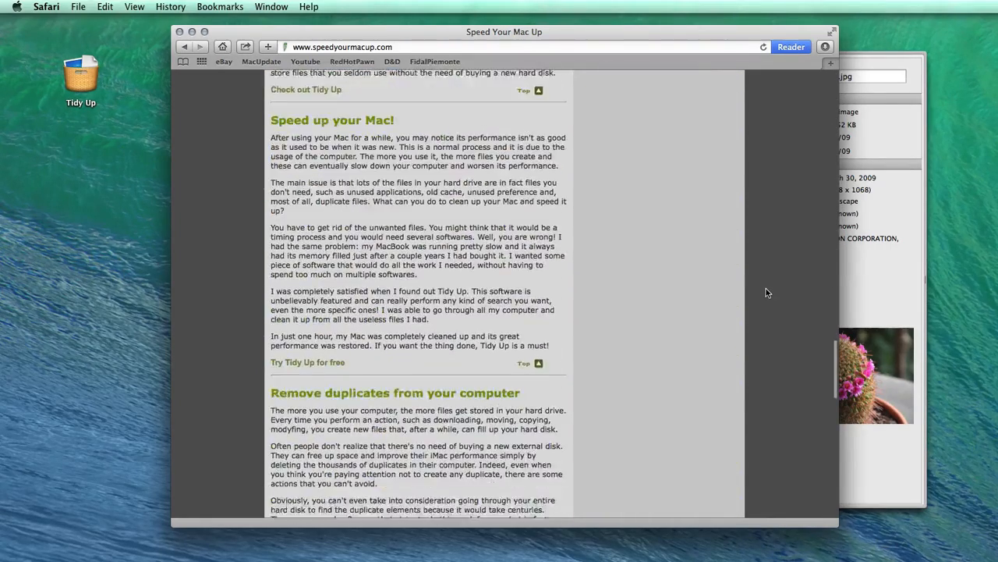